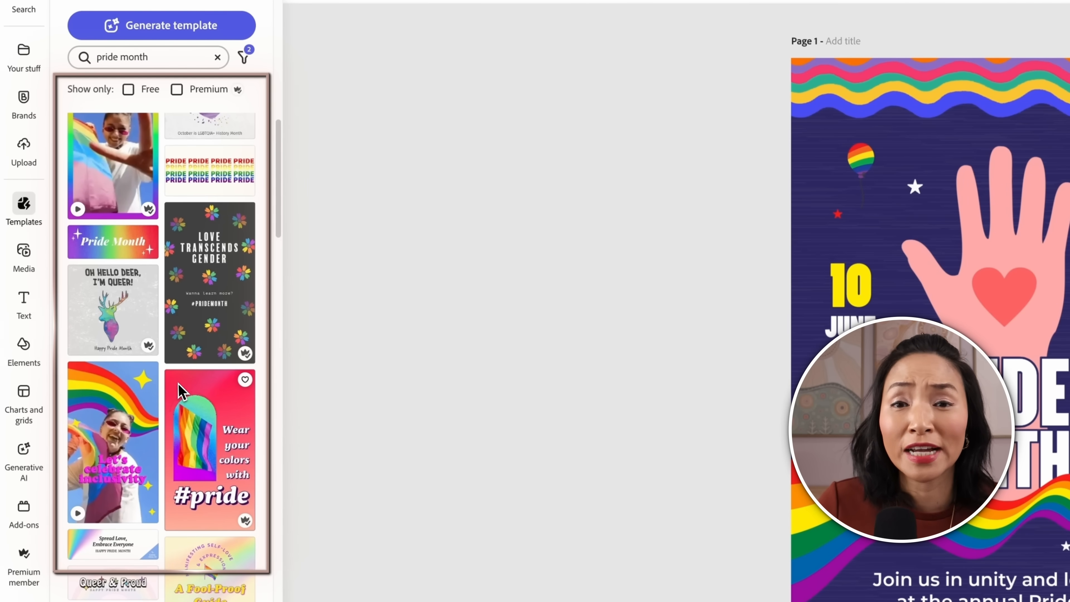
Scroll through the 'pride month' template results to browse more designs
scroll(down, 3)
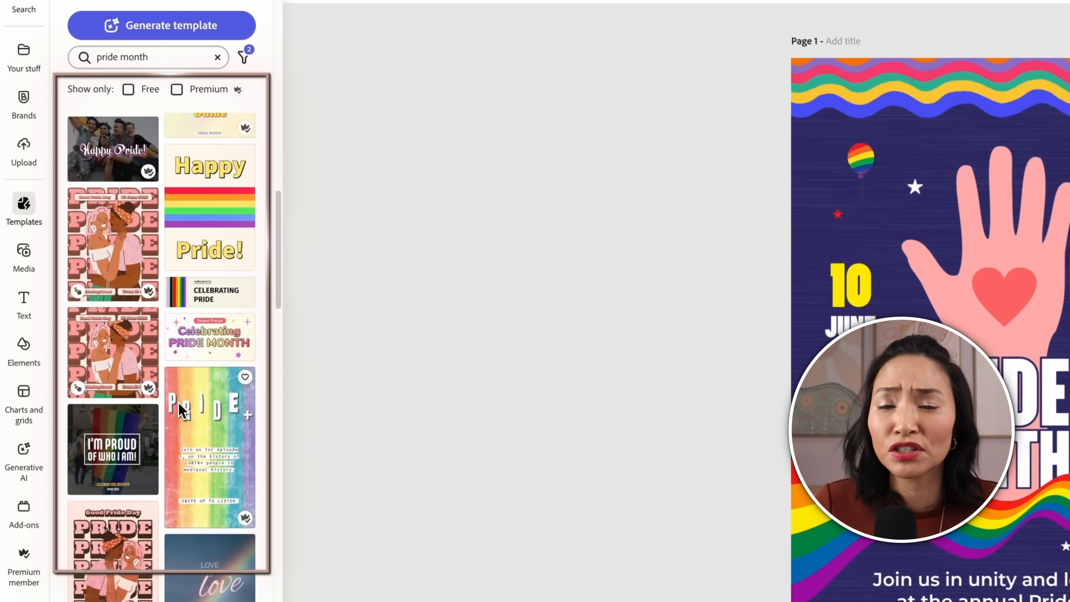
scroll(down, 3)
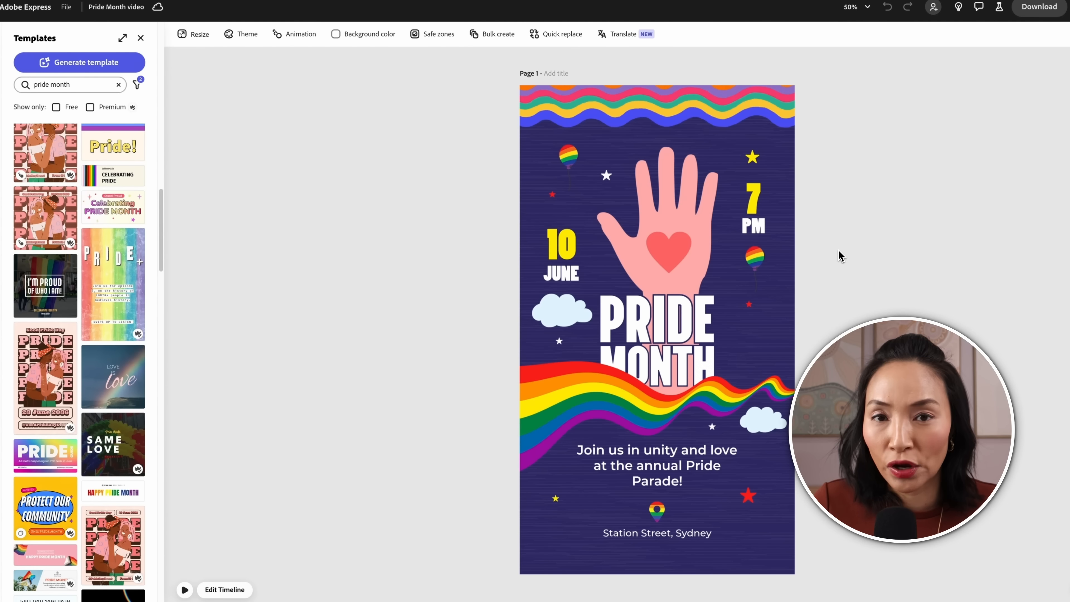
mouse_move(911, 164)
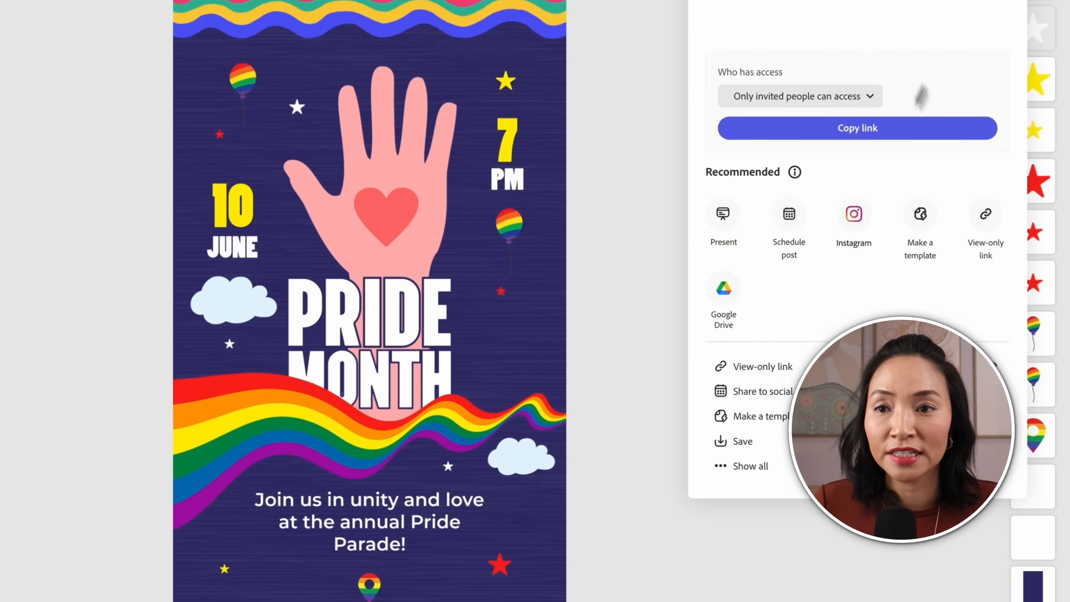
Start a share-to-social post and choose the Facebook and TikTok accounts as channels
click(767, 391)
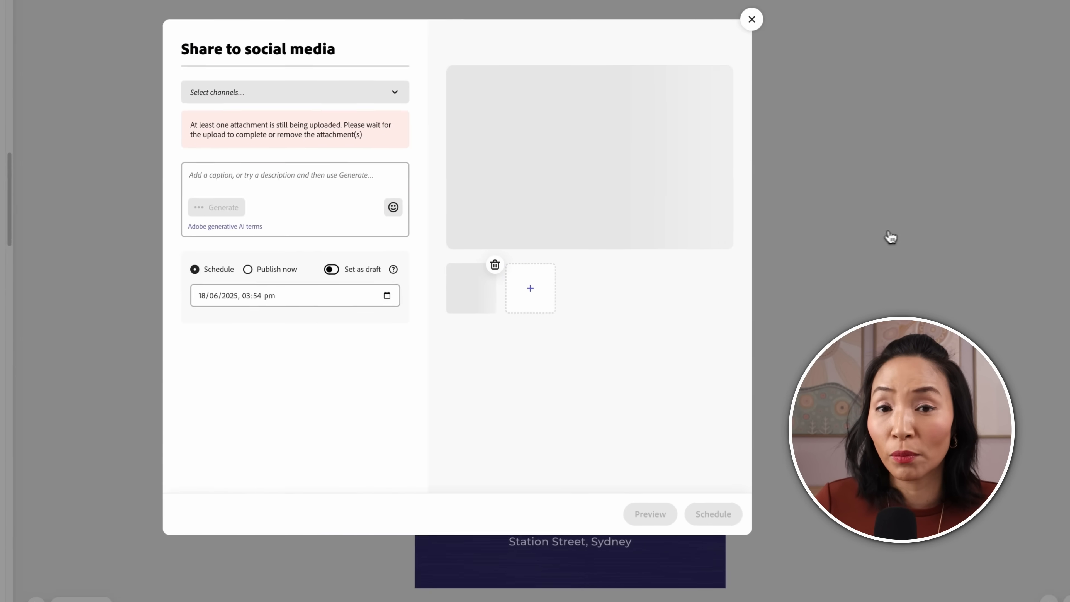
click(413, 135)
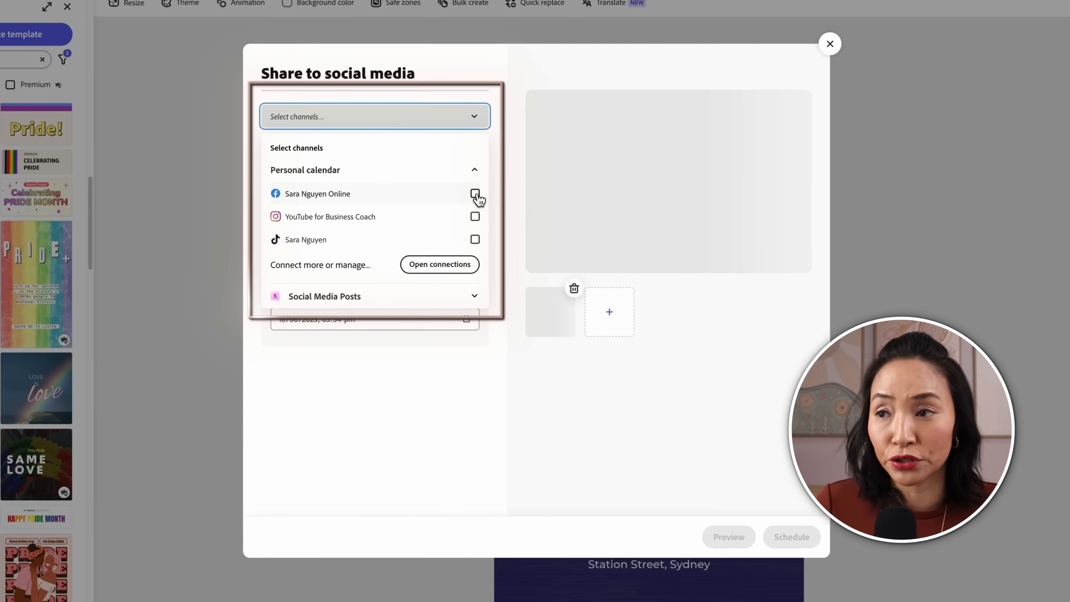
click(473, 239)
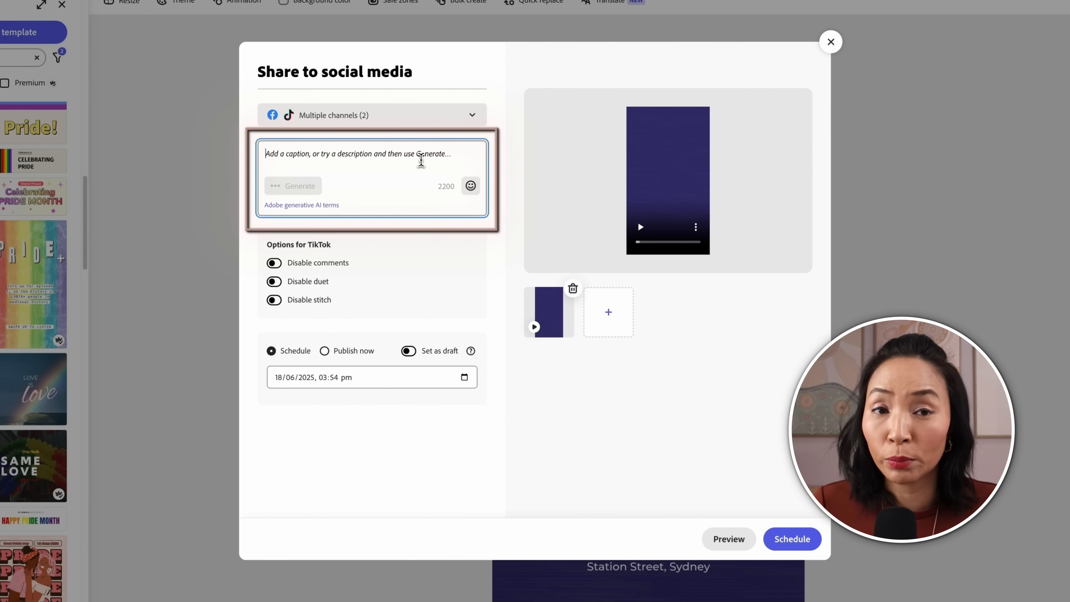
Generate an AI caption from 'Pride week event at Station Street Sydney' and insert it into the post
text(Pride week event at Station Street Sydney)
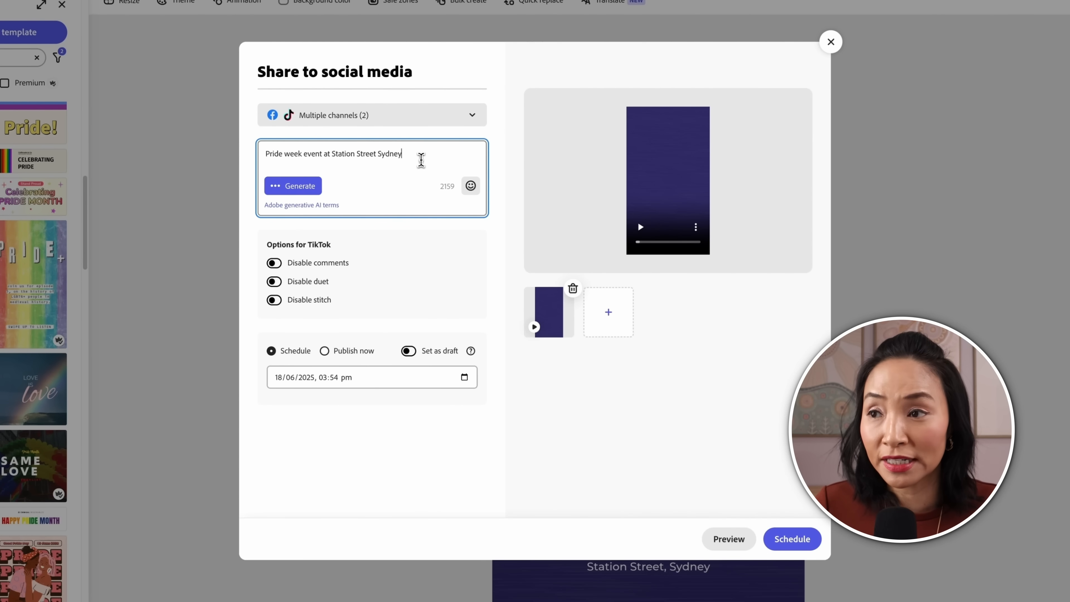
click(293, 186)
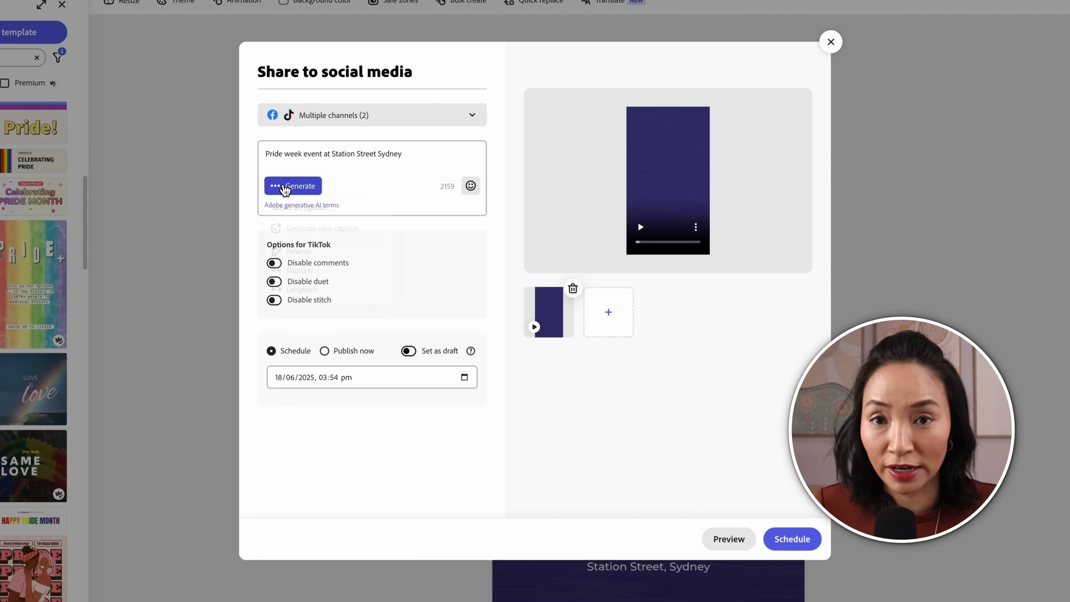
click(292, 186)
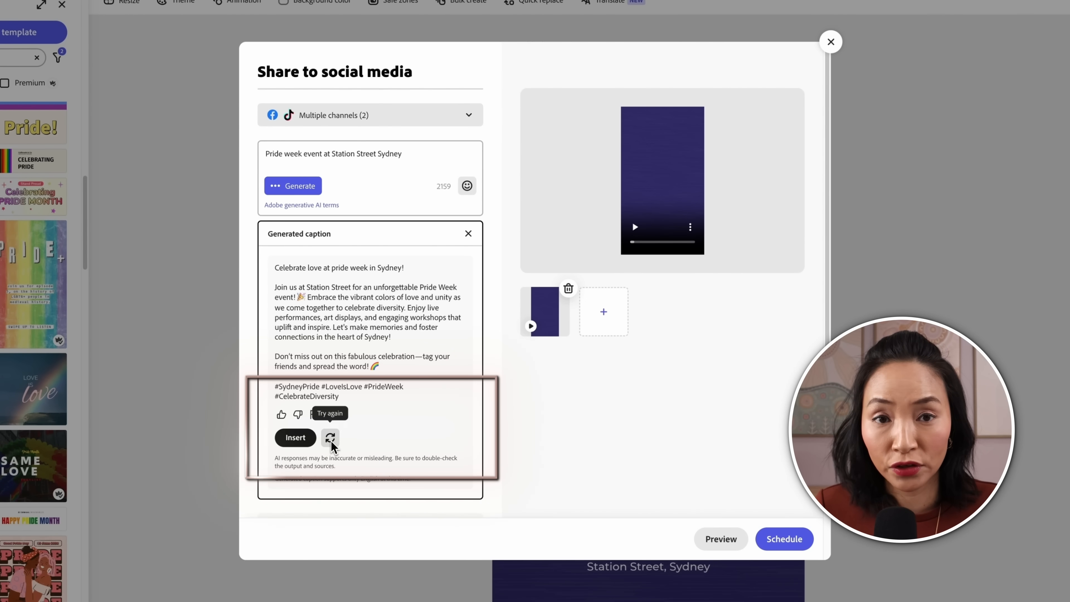
click(295, 438)
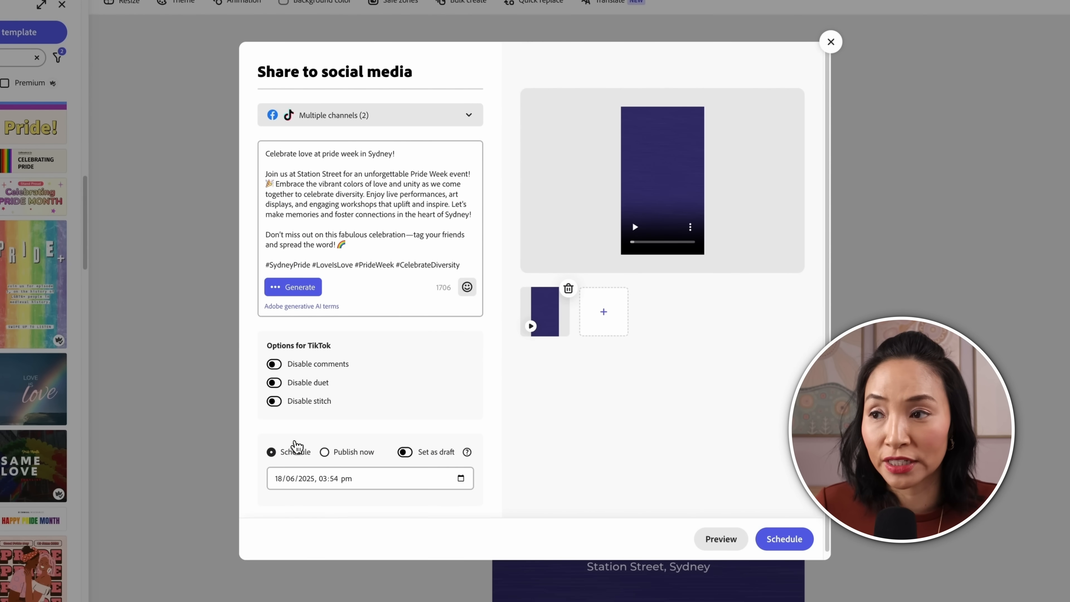
Reschedule the Pride post to publish on June 22 via the date picker
drag(365, 194, 417, 244)
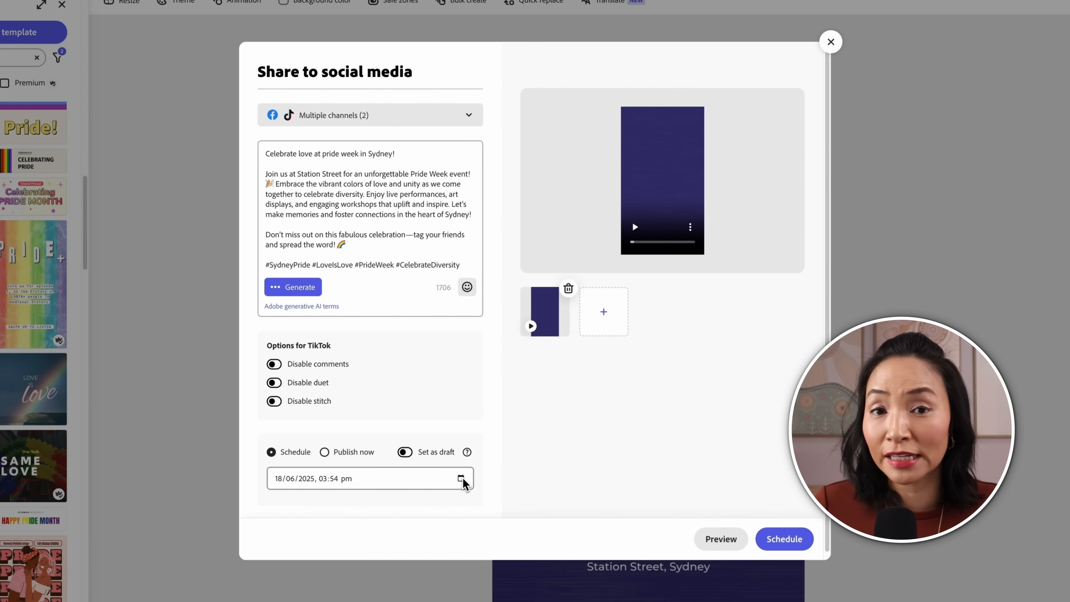
click(459, 478)
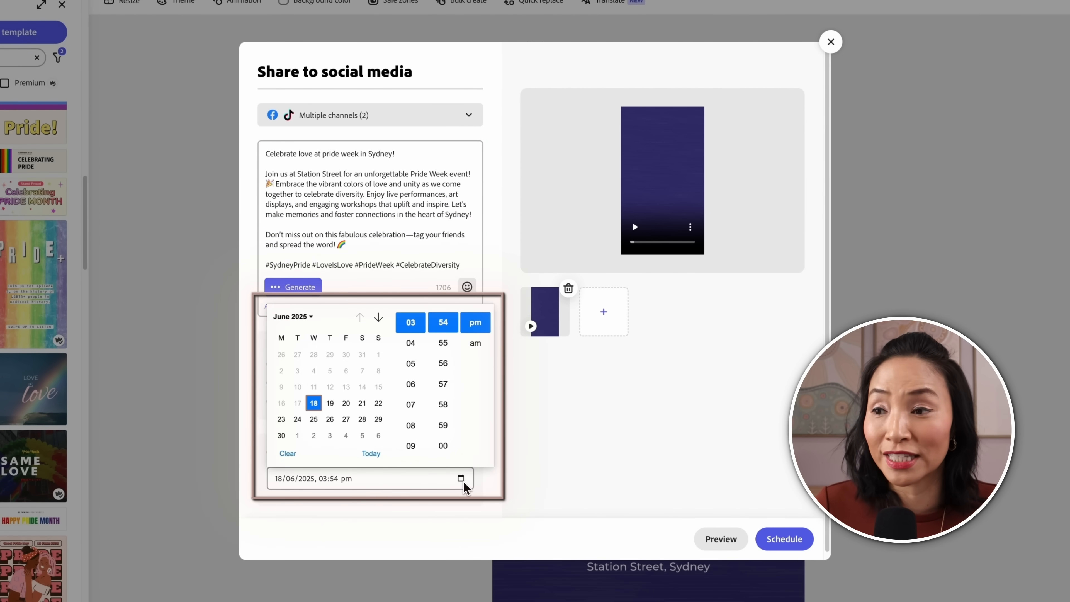
click(378, 404)
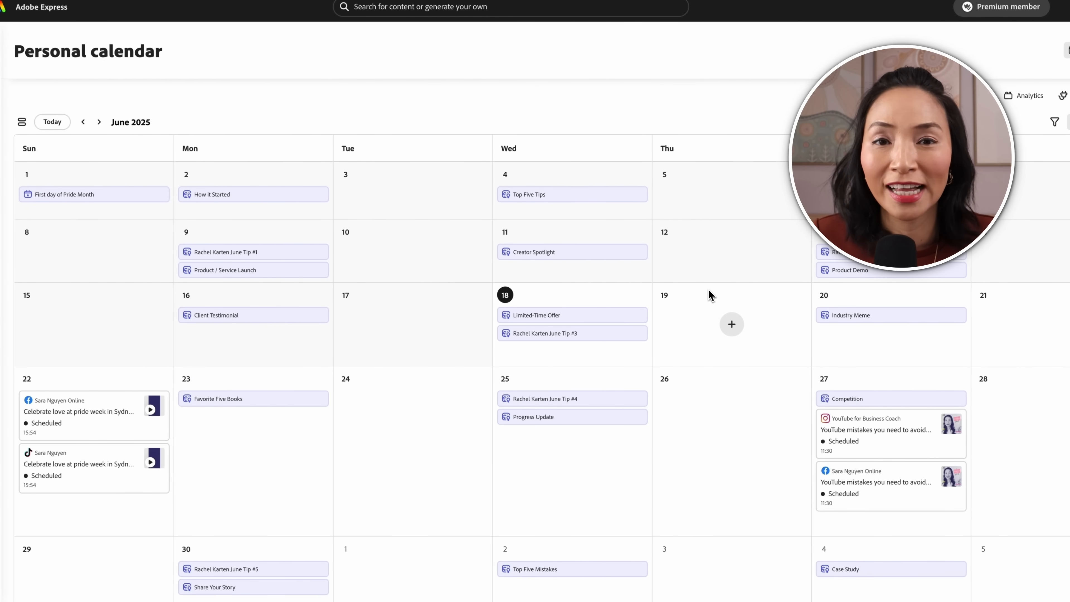
Advance the personal content calendar to July 2025
click(99, 121)
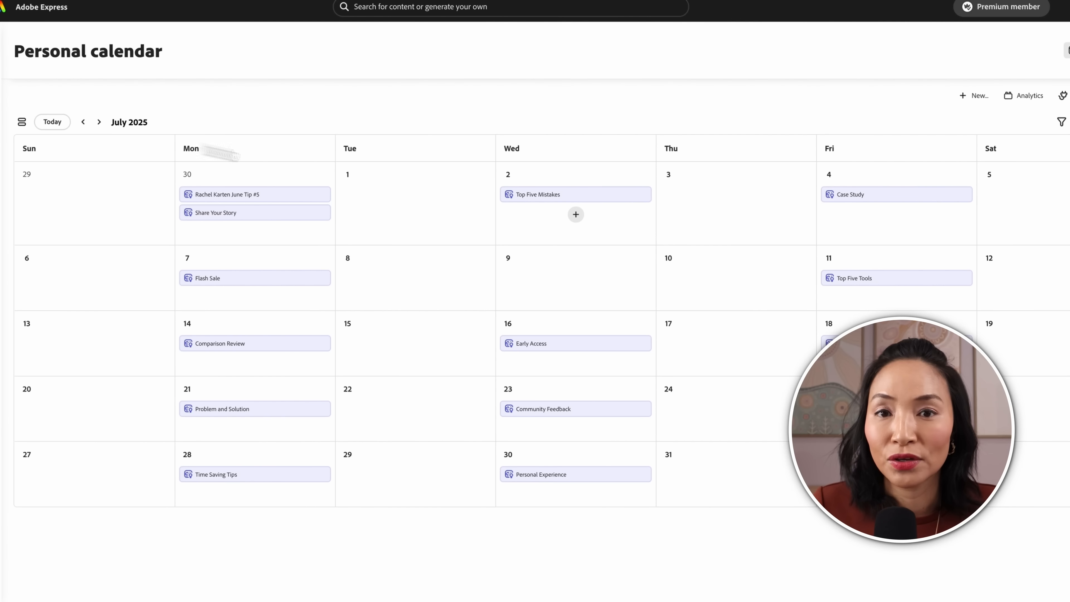
mouse_move(603, 240)
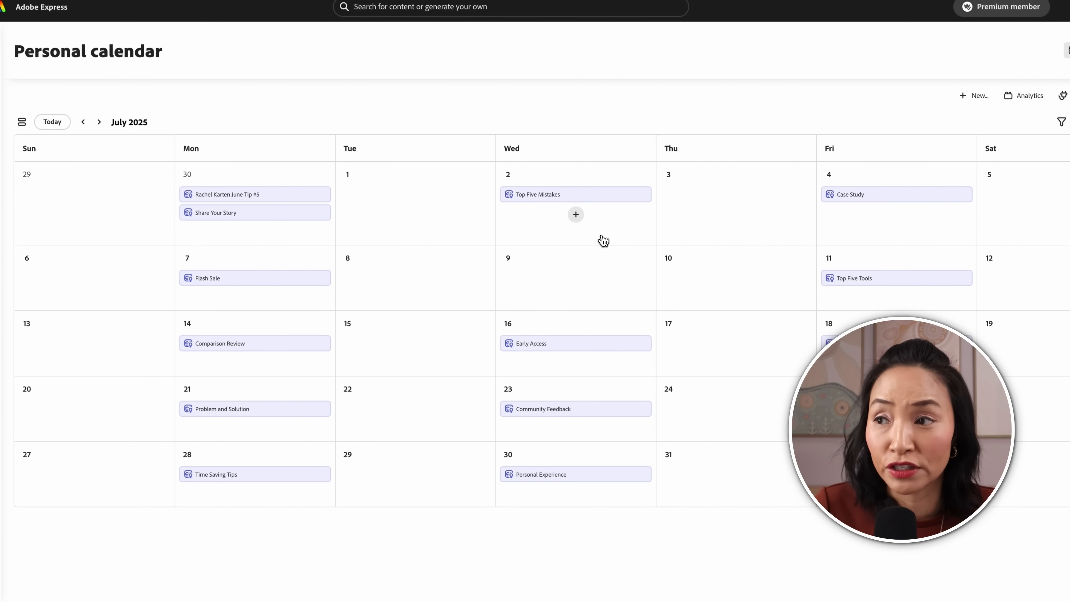
mouse_move(415, 277)
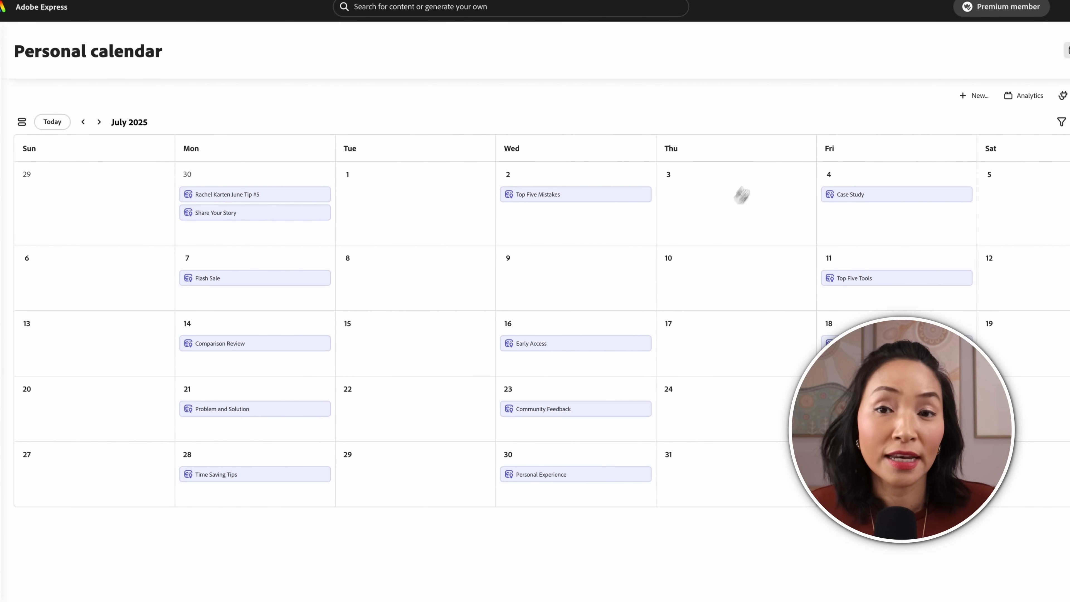
mouse_move(774, 153)
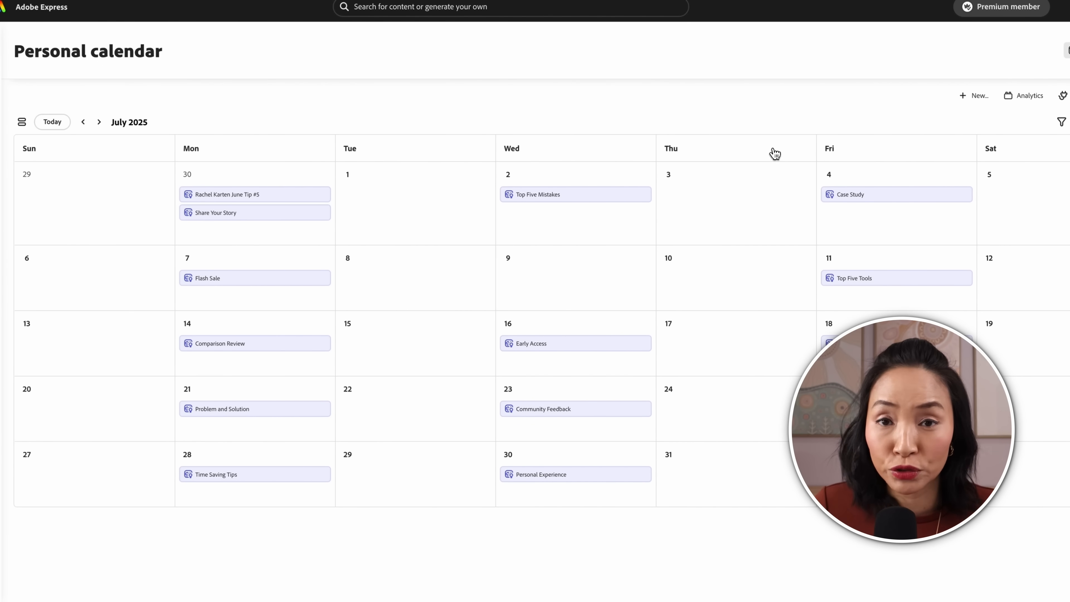